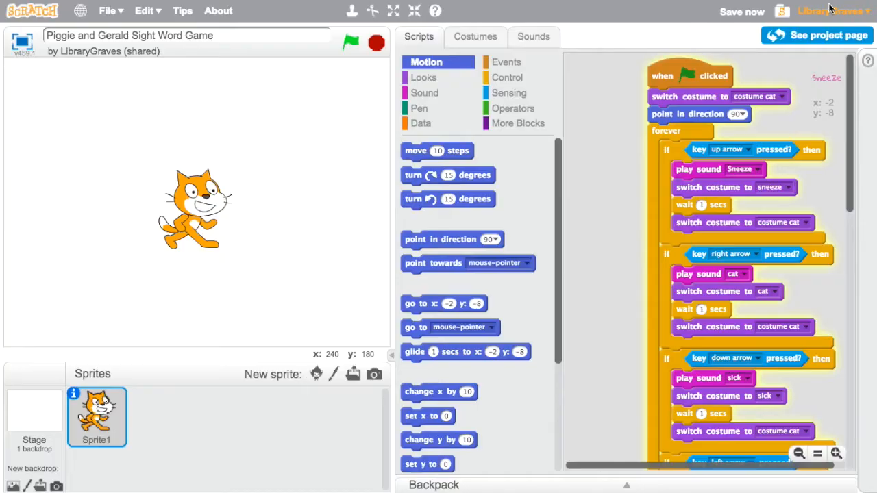
pyautogui.moveTo(144, 231)
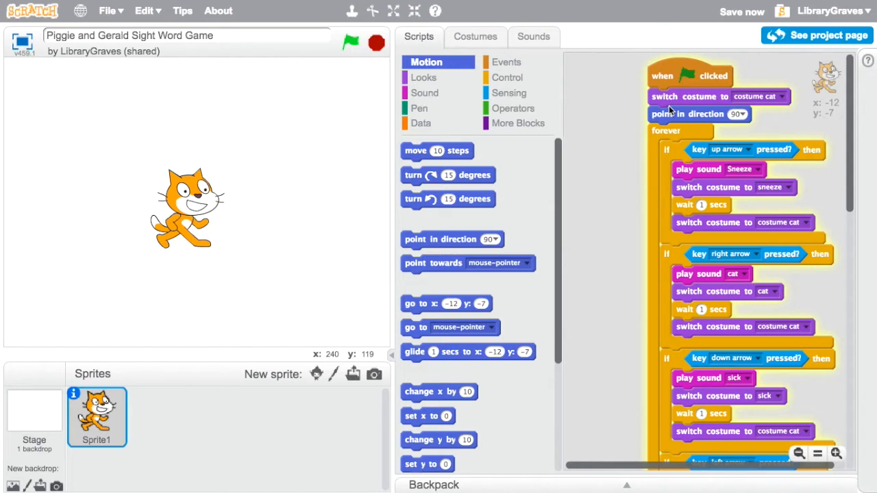
pyautogui.moveTo(670, 116)
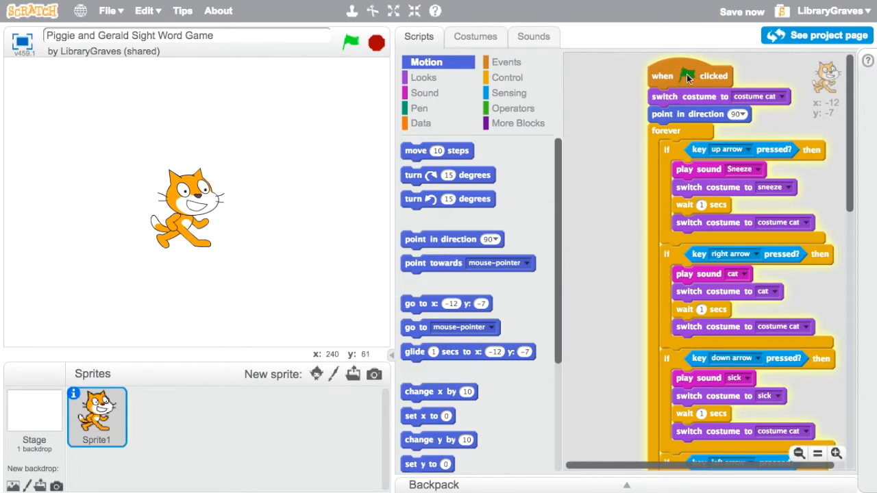
pyautogui.moveTo(685, 76)
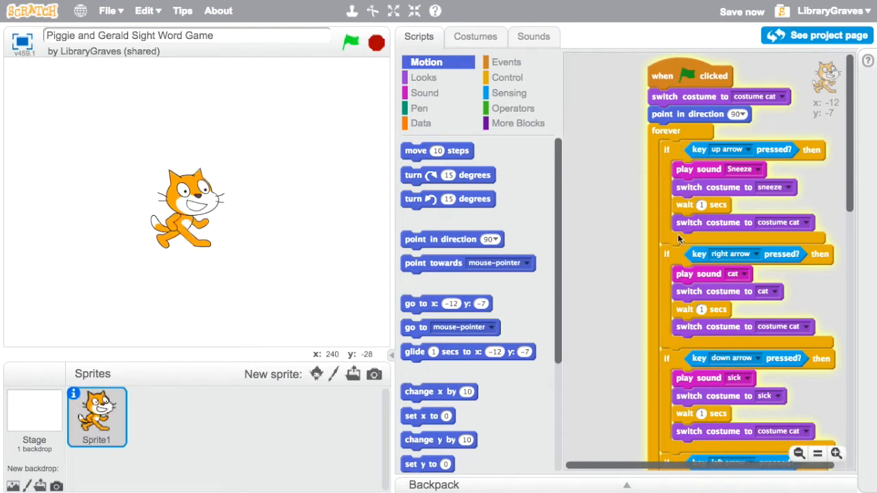
pyautogui.moveTo(751, 152)
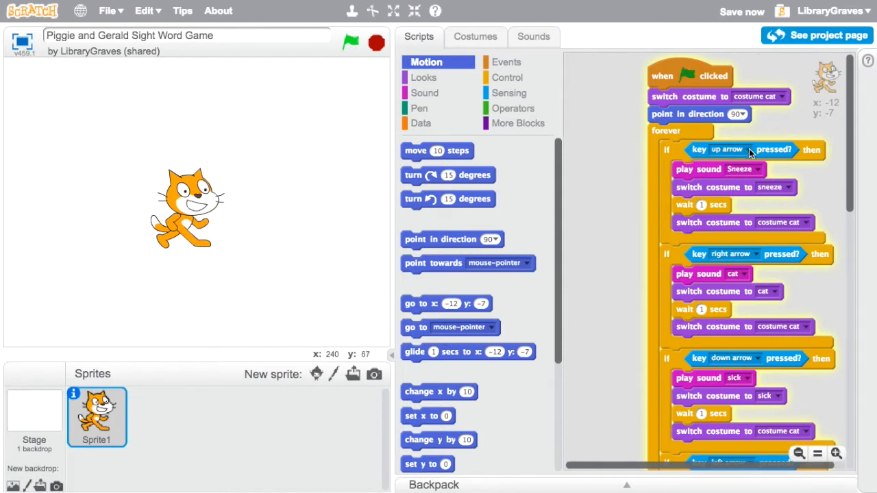
pyautogui.moveTo(762, 173)
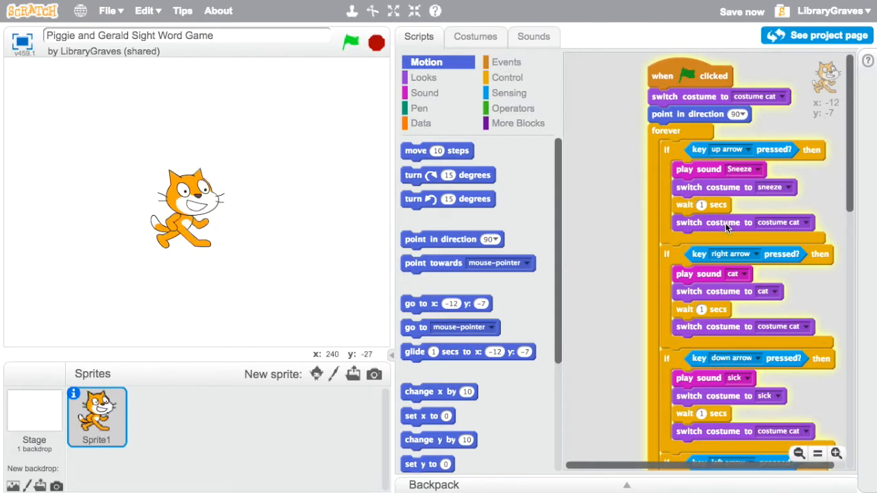
pyautogui.moveTo(486, 44)
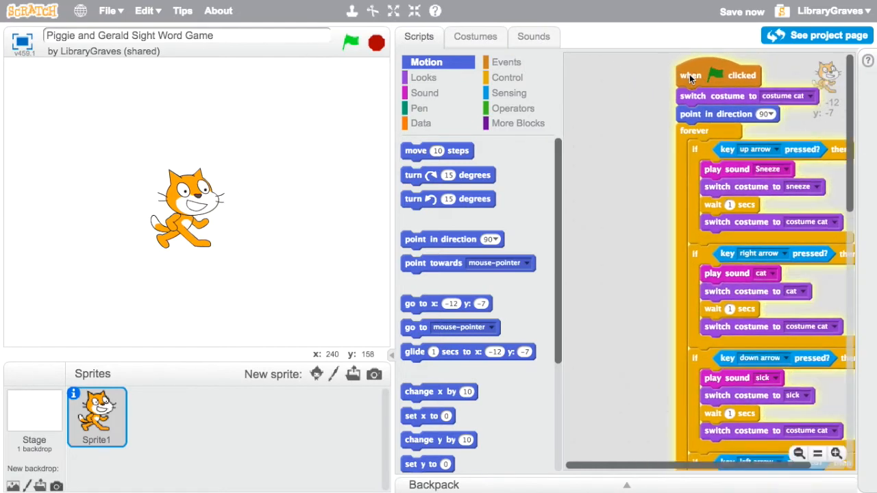
# View Sprite1's costumes: sneeze, cat, sick and the other word pictures.
pyautogui.click(474, 36)
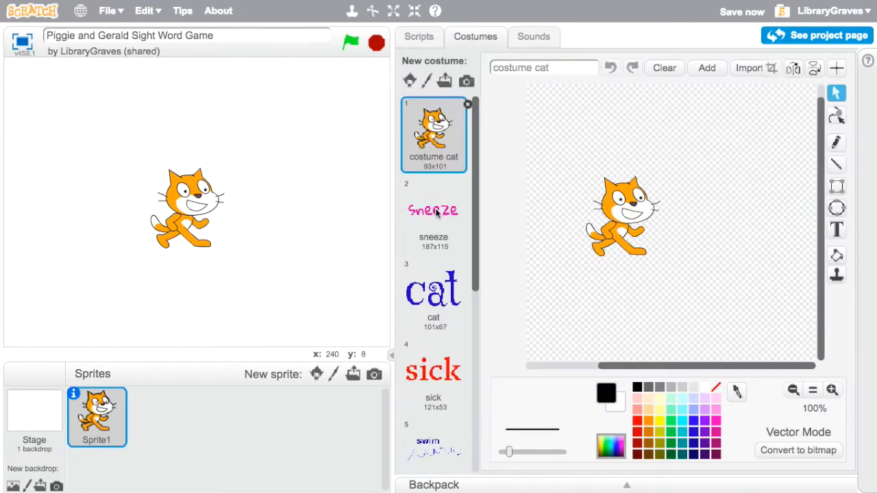
# Scroll through the costume list and check the sprite's sounds before returning to scripts.
pyautogui.scroll(-3)
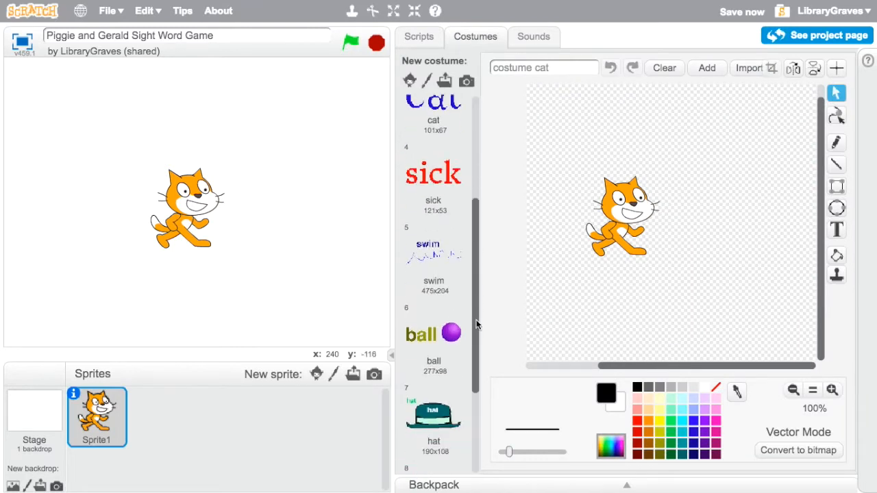
pyautogui.scroll(3)
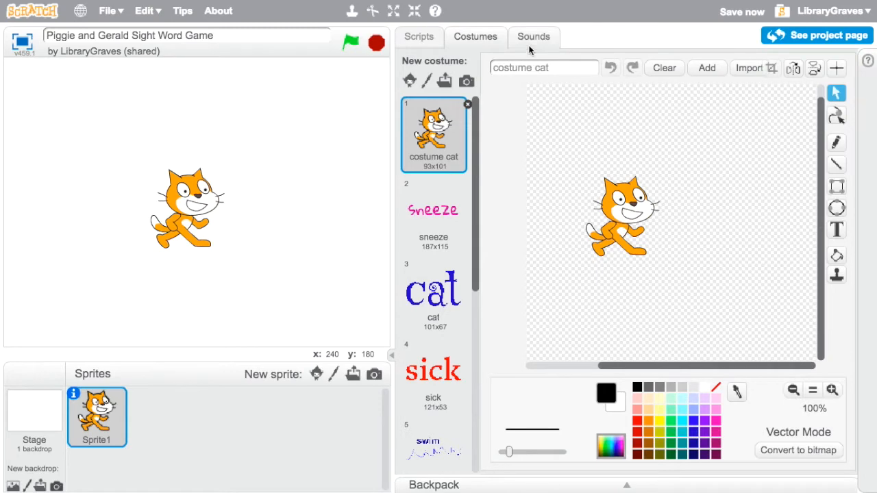
pyautogui.click(533, 37)
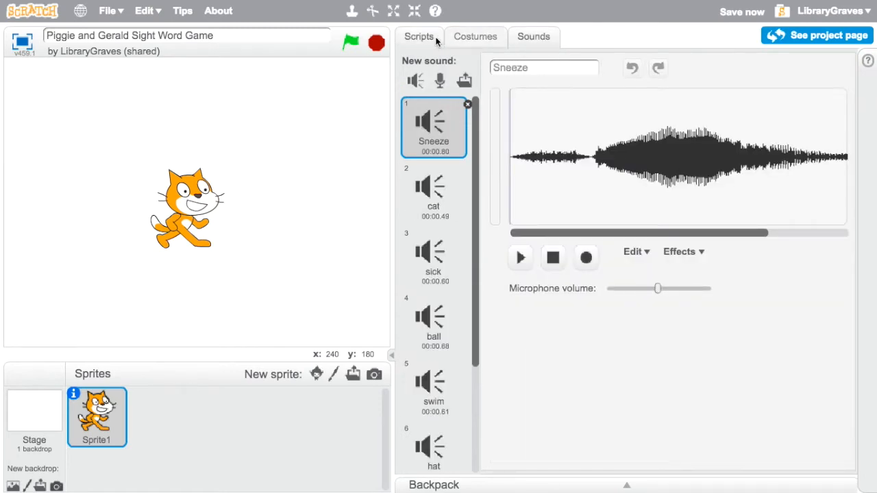
pyautogui.click(418, 36)
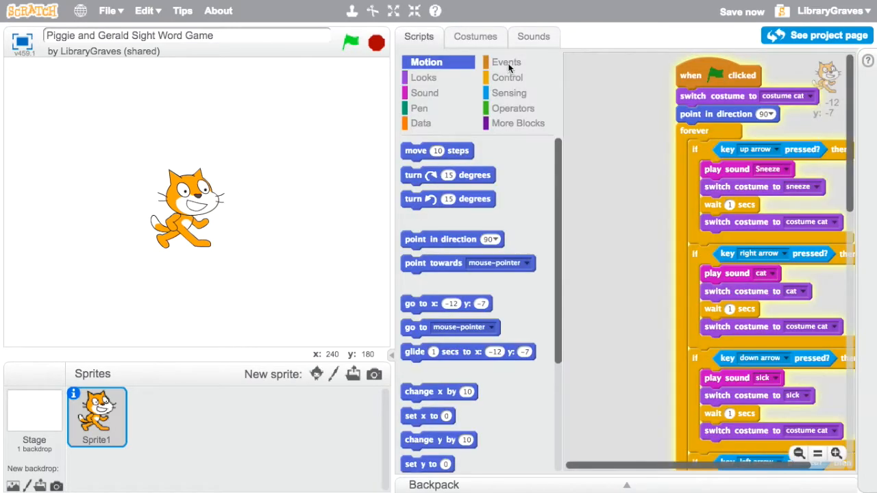
# Drag a 'when space key pressed' Events block into Sprite1's script area.
pyautogui.click(505, 62)
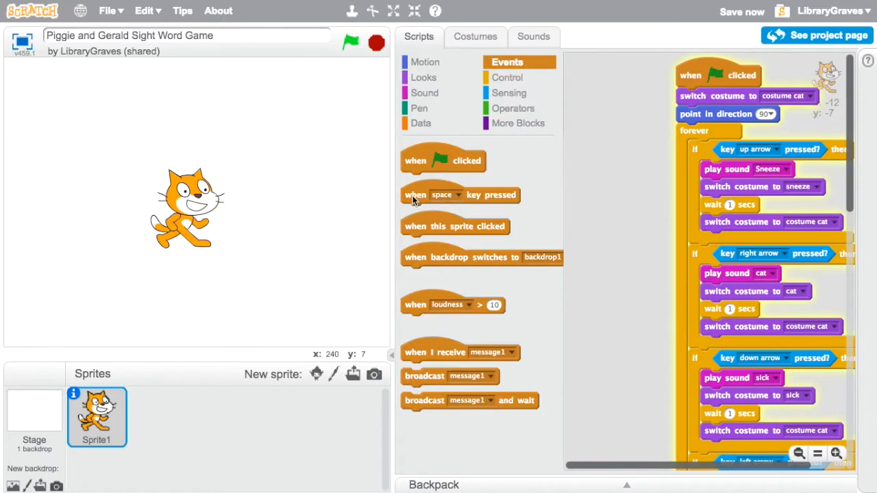
pyautogui.moveTo(460, 195); pyautogui.dragTo(628, 126)
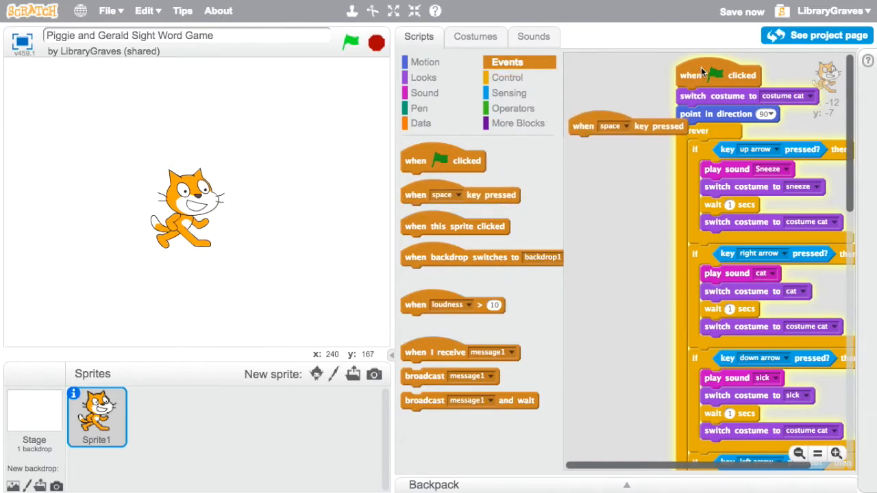
pyautogui.click(533, 36)
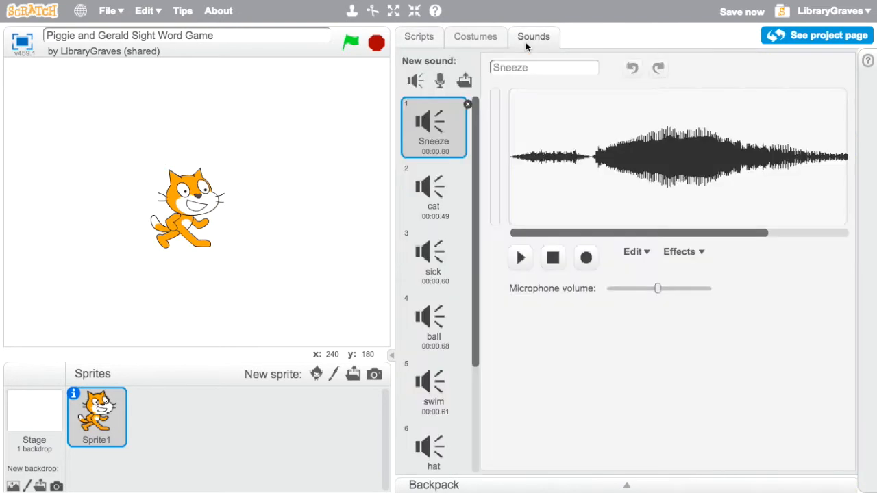
# Play the cat sound, trim the silence at its start, and return to scripts.
pyautogui.click(433, 192)
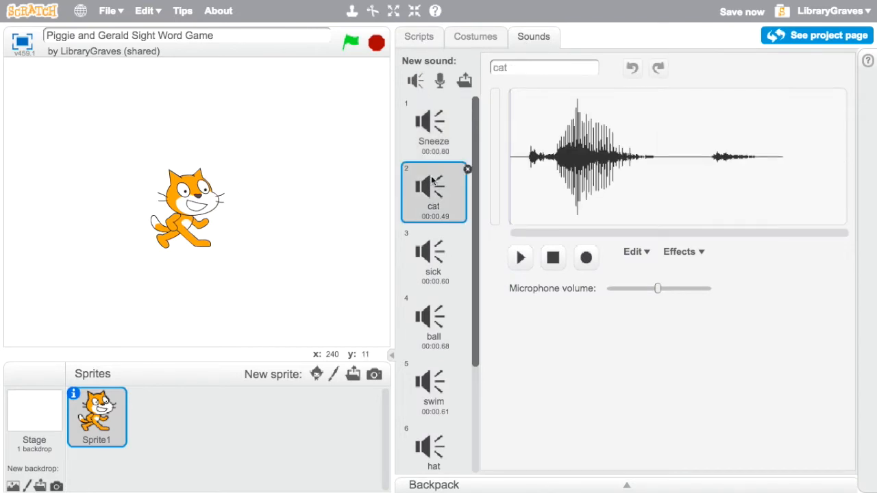
pyautogui.moveTo(440, 81)
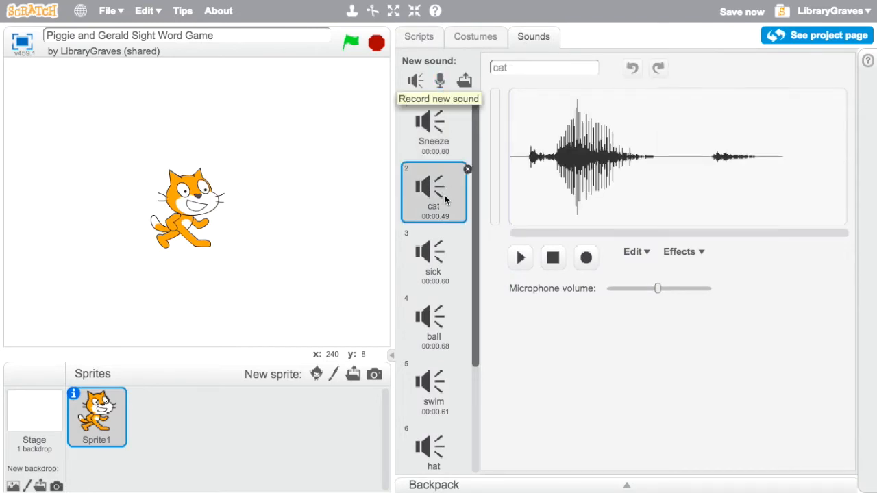
pyautogui.click(519, 257)
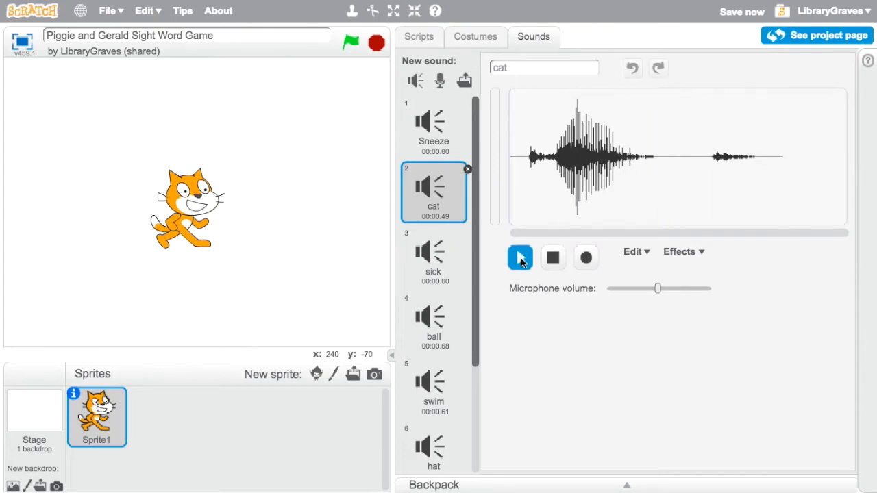
pyautogui.click(520, 258)
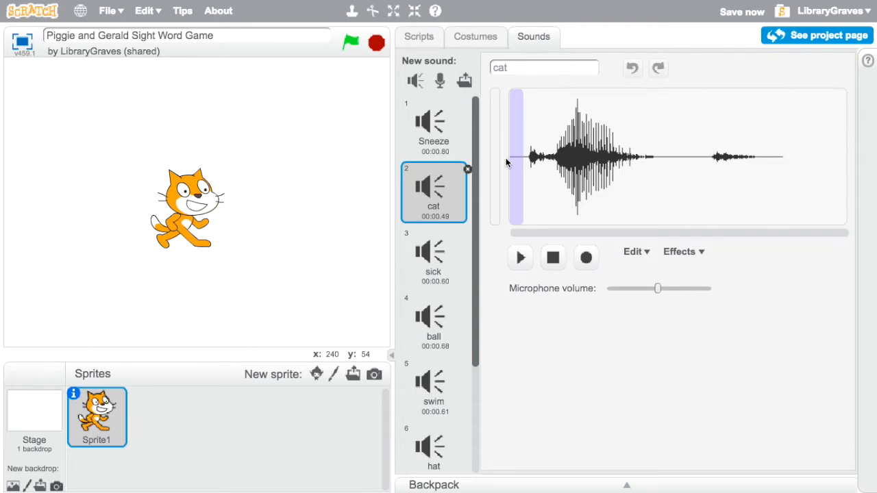
pyautogui.click(519, 257)
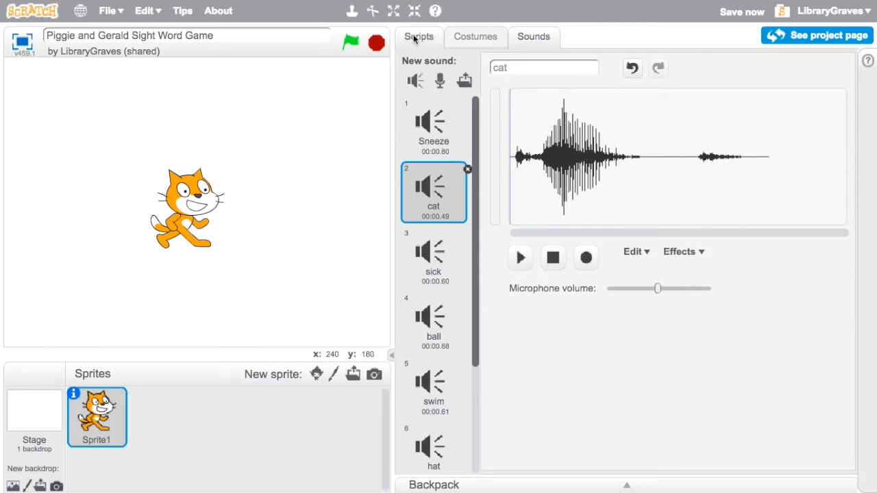
pyautogui.click(419, 37)
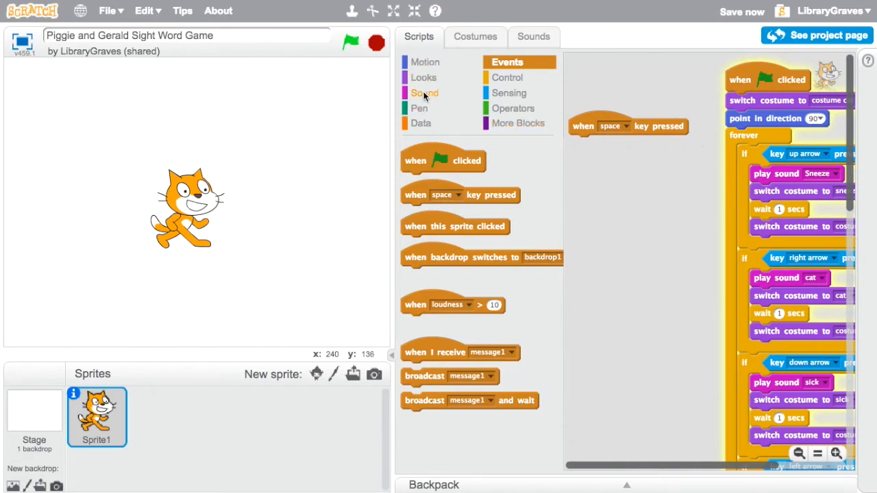
# Attach a play cat sound block and change the hat block's key from space to m.
pyautogui.click(425, 93)
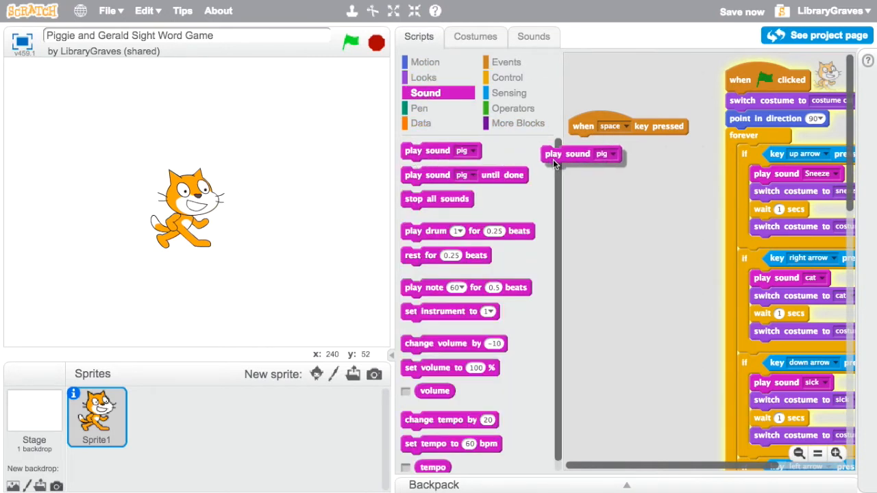
pyautogui.click(629, 143)
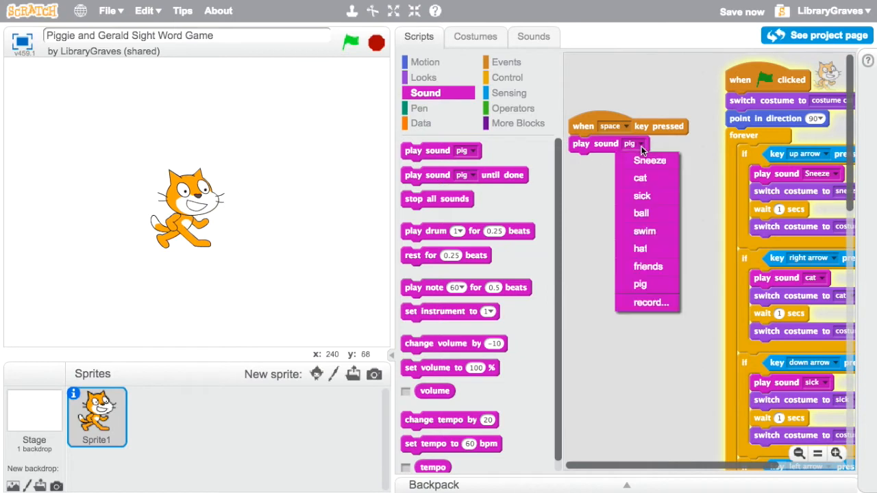
pyautogui.click(640, 178)
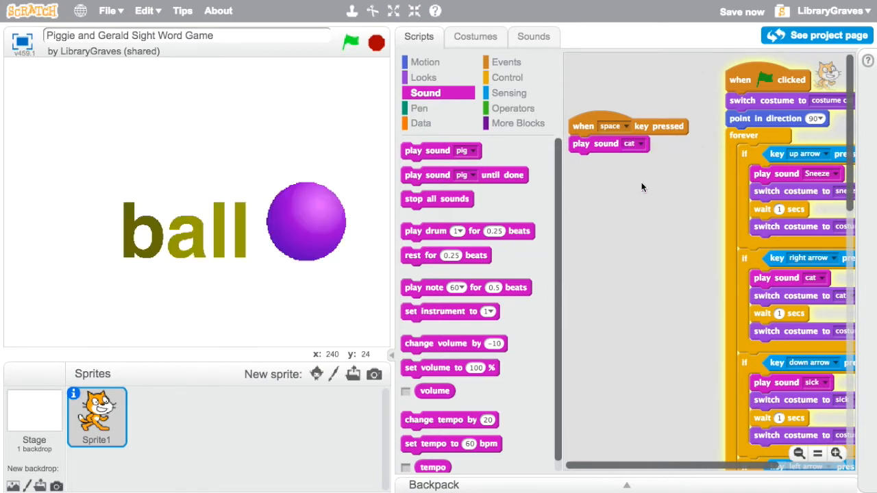
pyautogui.click(350, 42)
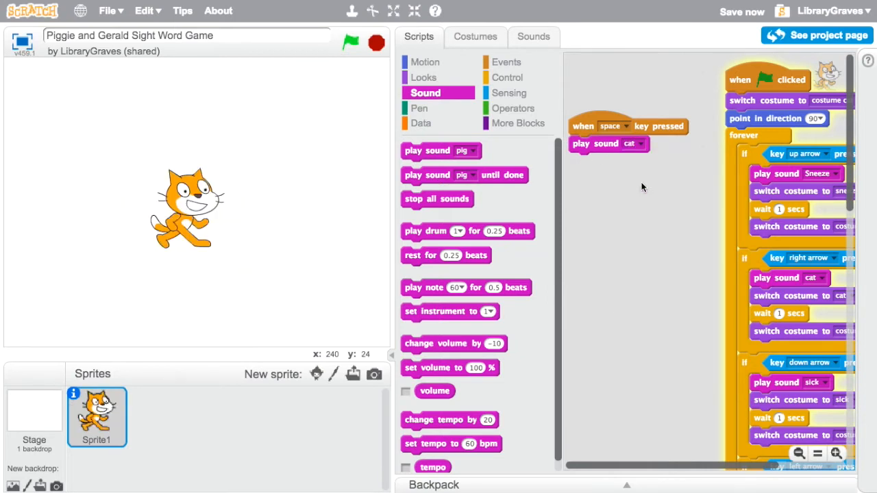
pyautogui.click(620, 126)
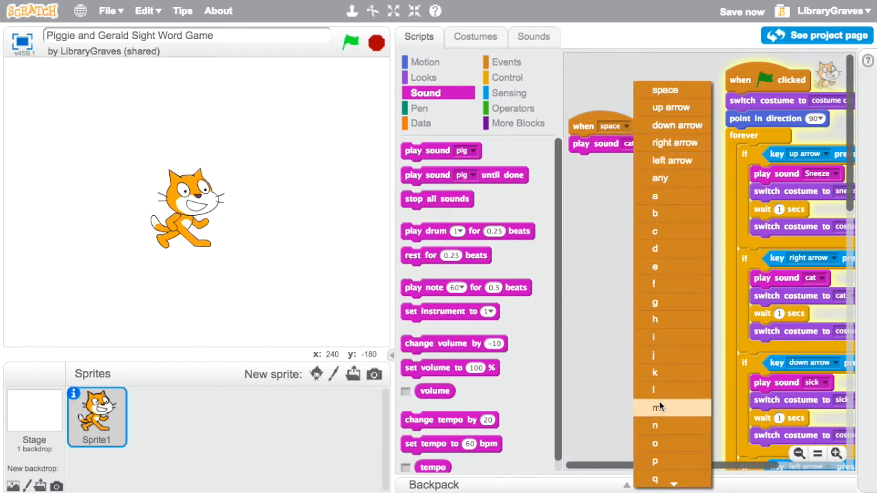
pyautogui.click(655, 408)
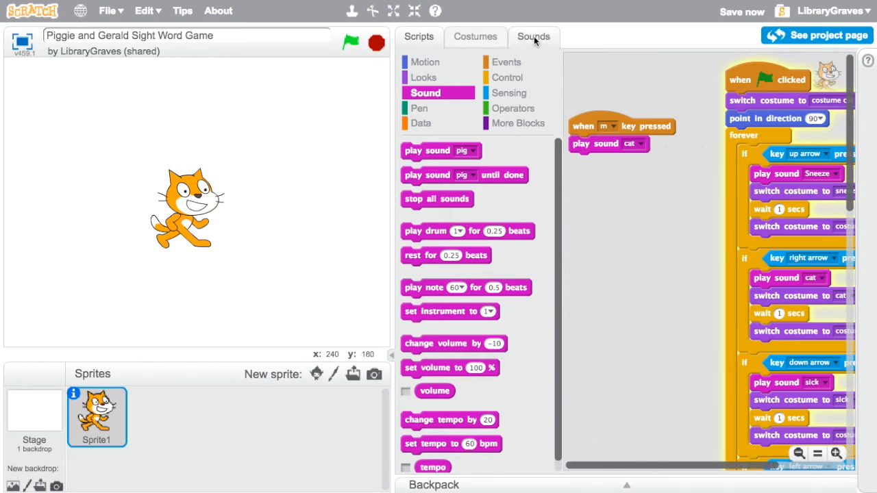
# Record a new sound named 'library', allowing microphone access, and play it back.
pyautogui.click(533, 37)
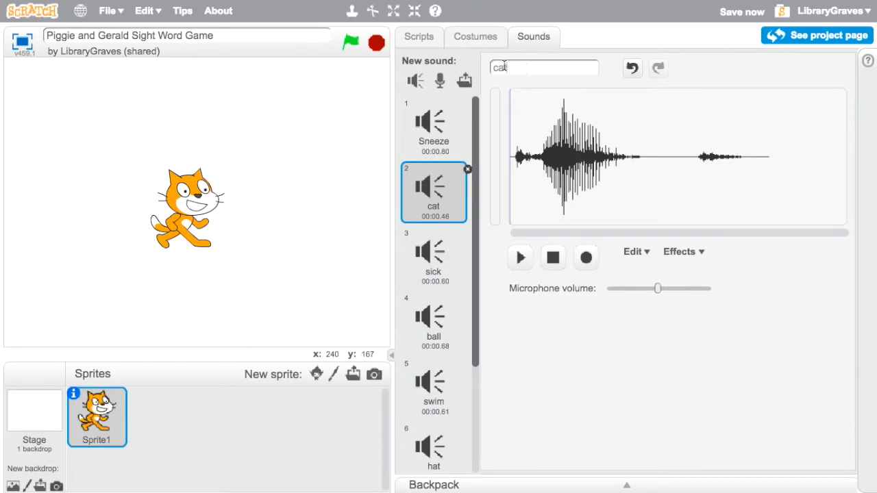
pyautogui.click(439, 81)
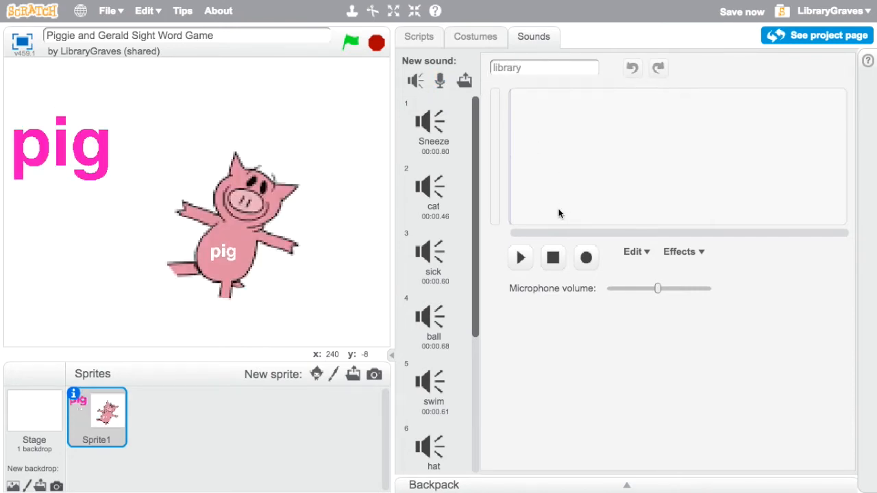
pyautogui.click(586, 257)
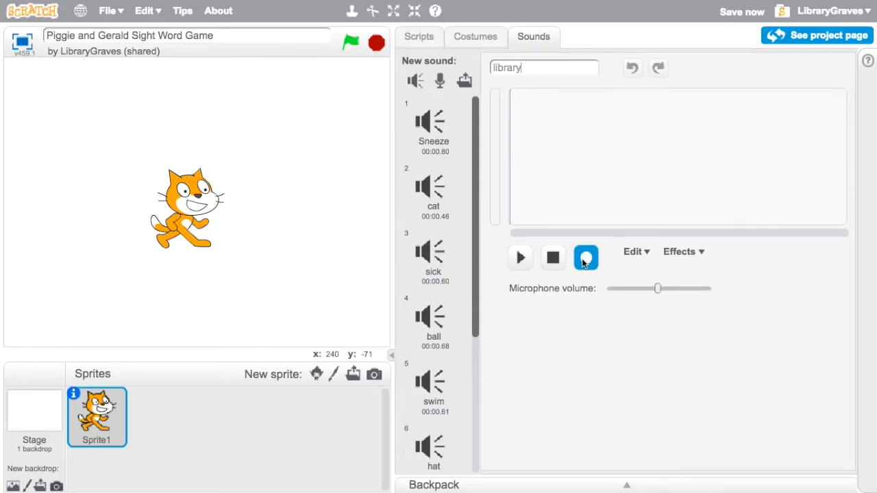
pyautogui.click(586, 257)
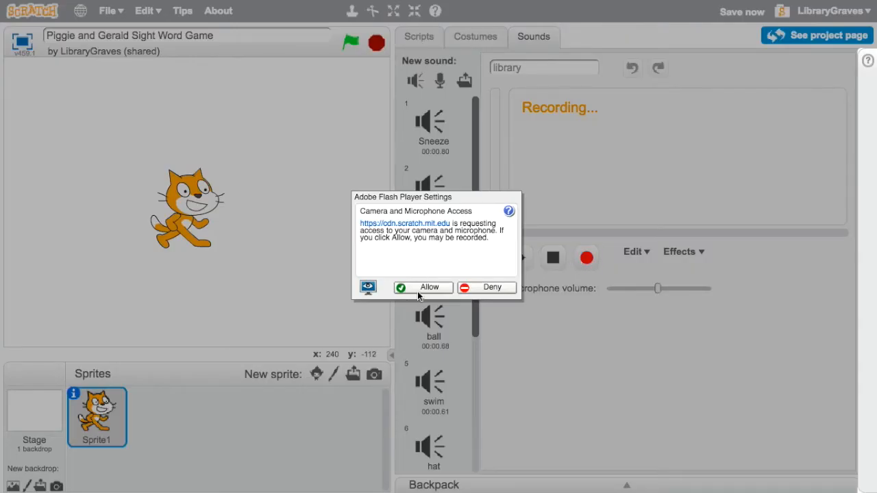
pyautogui.click(423, 287)
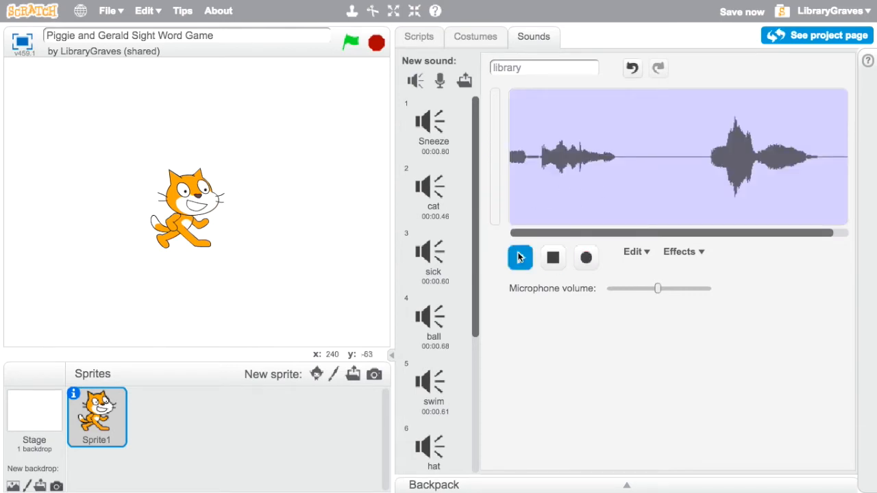
pyautogui.click(520, 258)
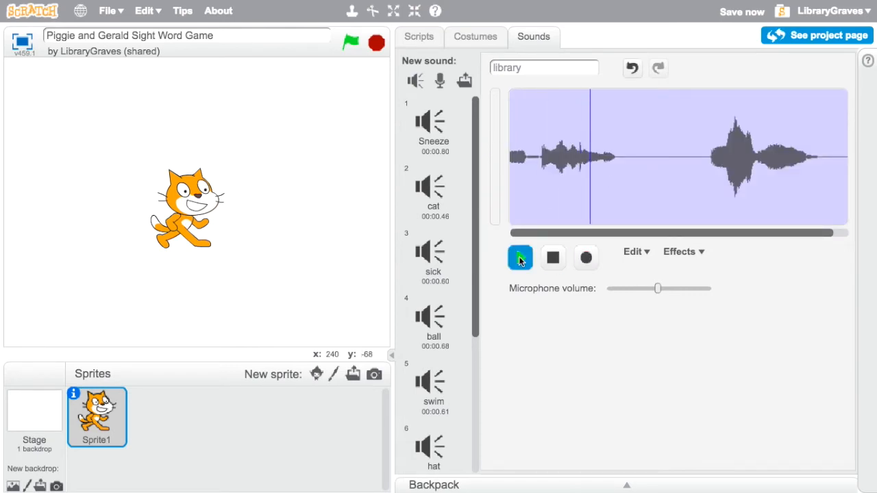
pyautogui.click(520, 257)
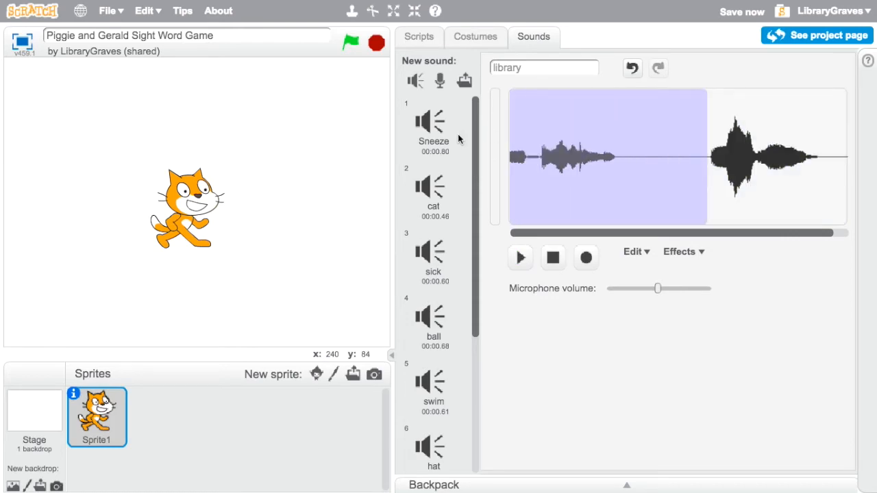
pyautogui.click(519, 257)
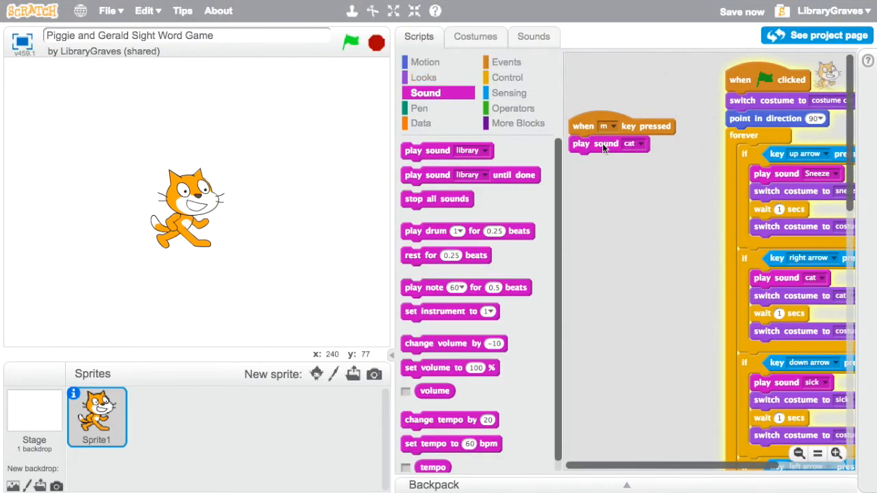
# Make the m-key script play library, and set its copy to play cat on the up arrow.
pyautogui.click(629, 143)
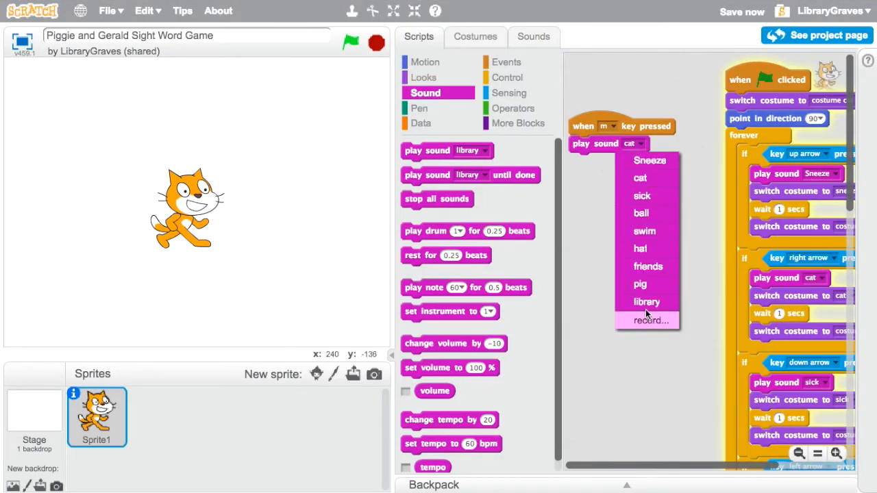
pyautogui.click(646, 301)
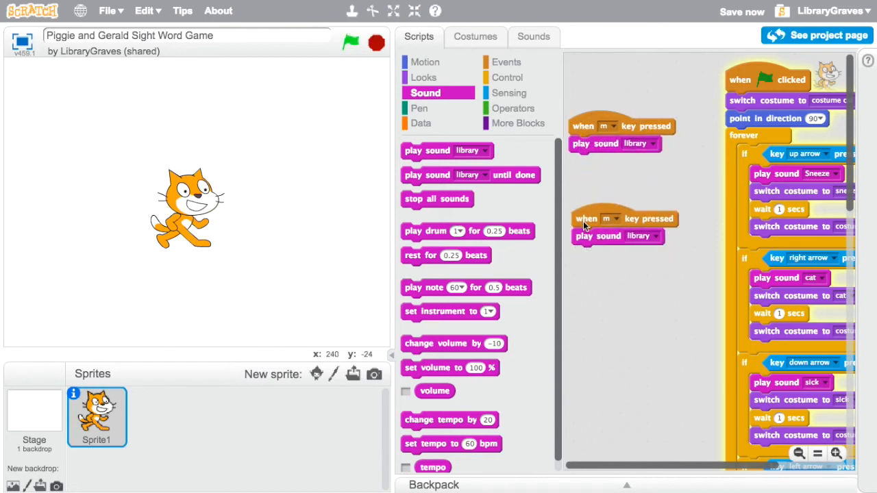
pyautogui.click(616, 126)
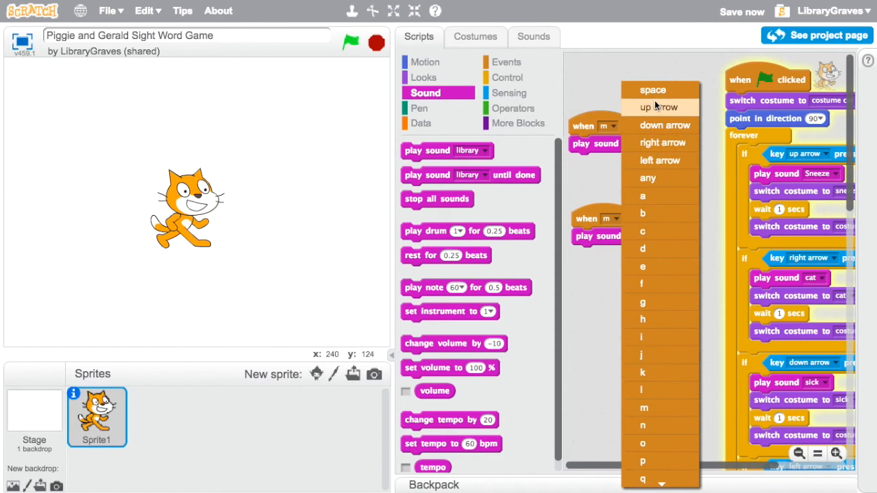
pyautogui.click(658, 107)
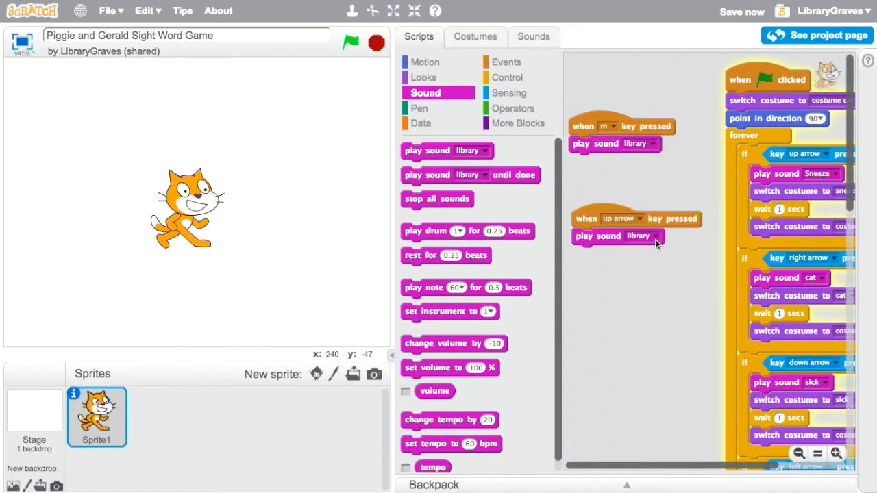
pyautogui.click(644, 236)
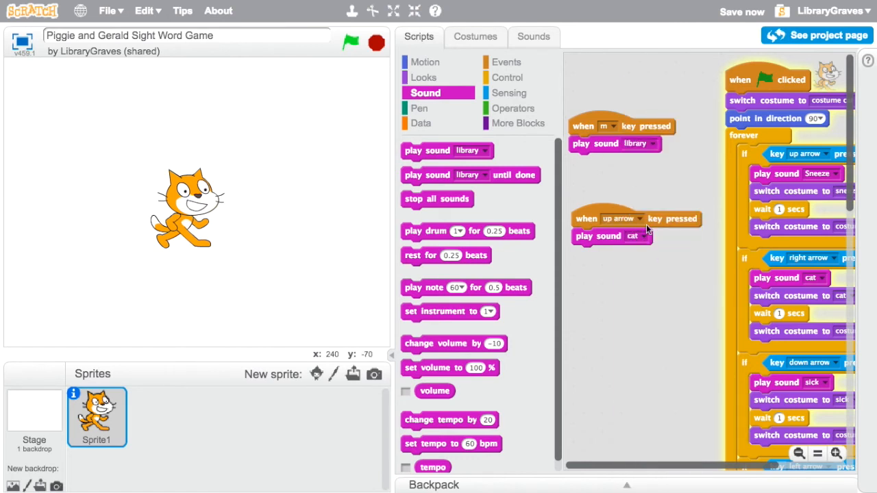
pyautogui.moveTo(606, 314)
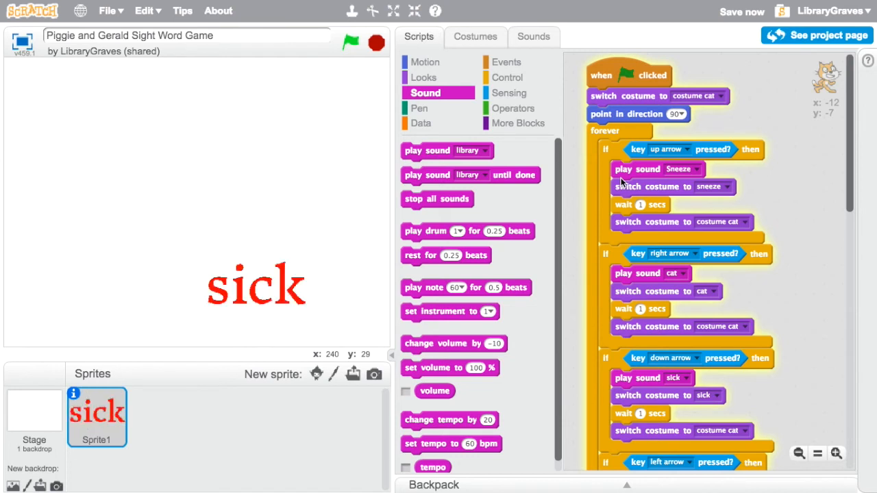
# Browse the swim costume, switch Sprite1 to the hat costume, then go back to scripts.
pyautogui.click(350, 43)
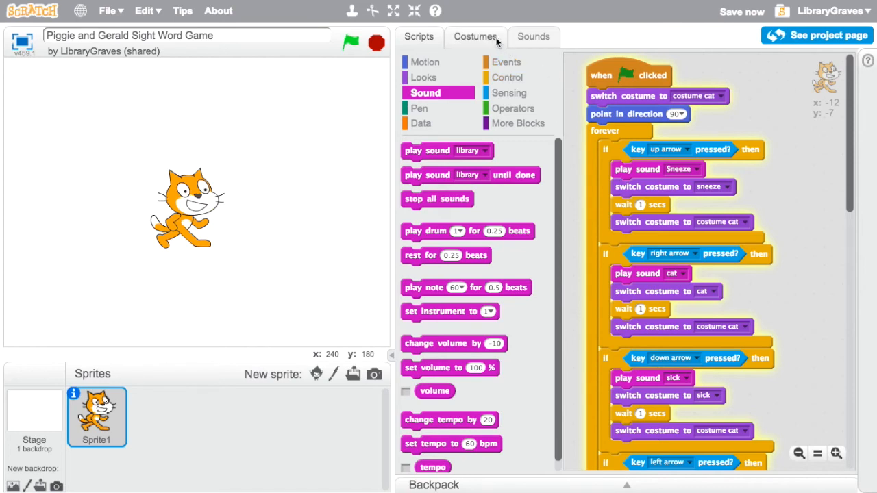
pyautogui.click(475, 37)
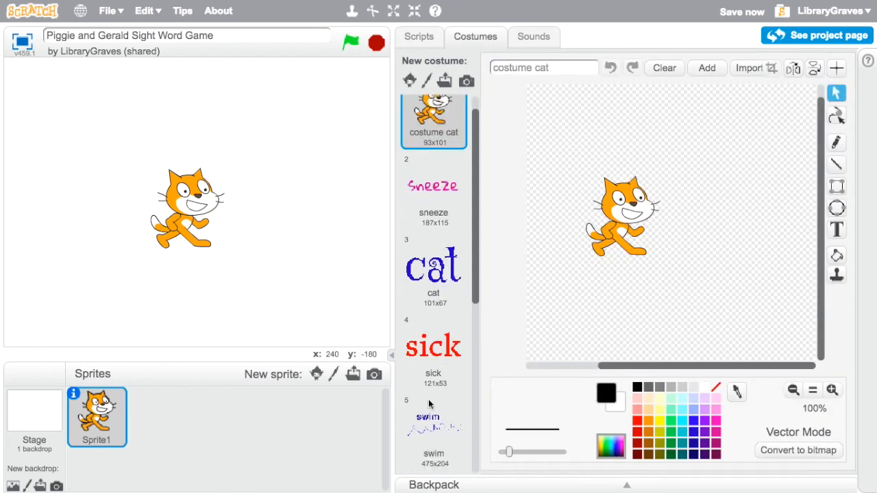
pyautogui.click(433, 425)
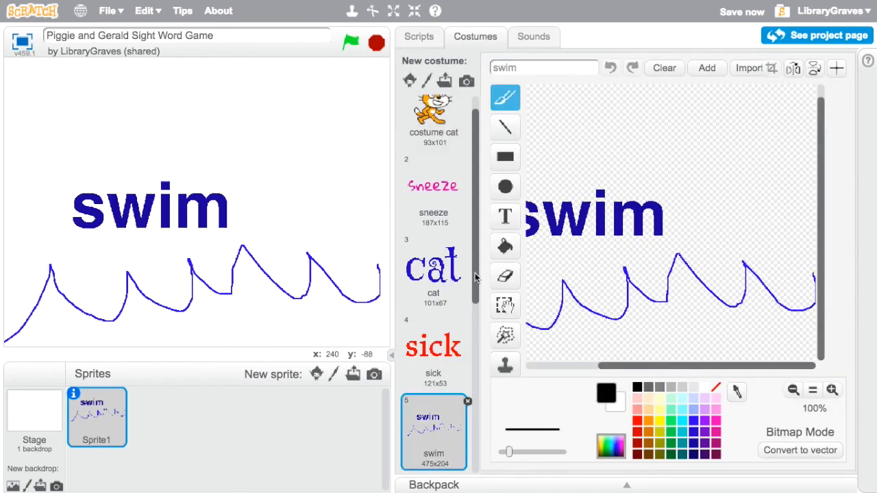
pyautogui.click(433, 377)
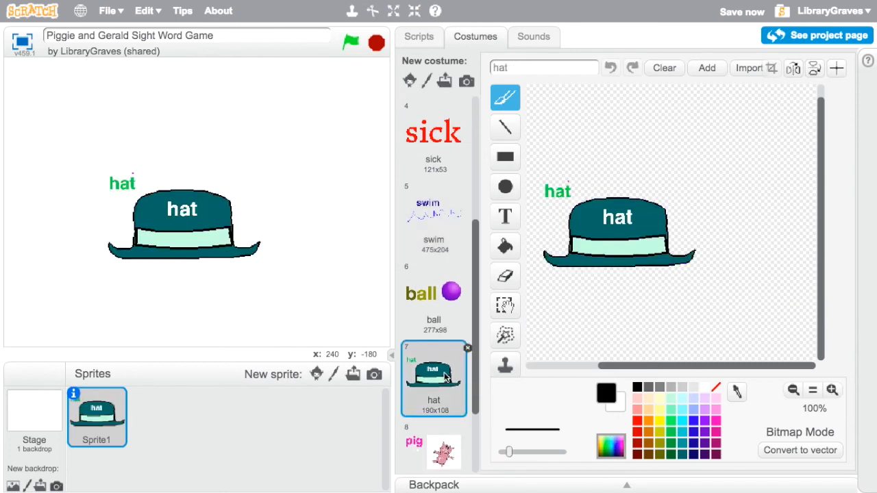
pyautogui.click(418, 36)
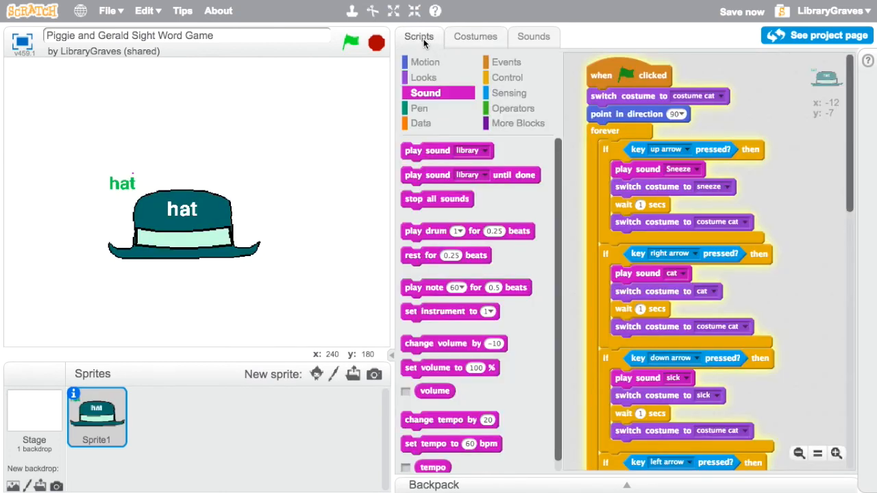